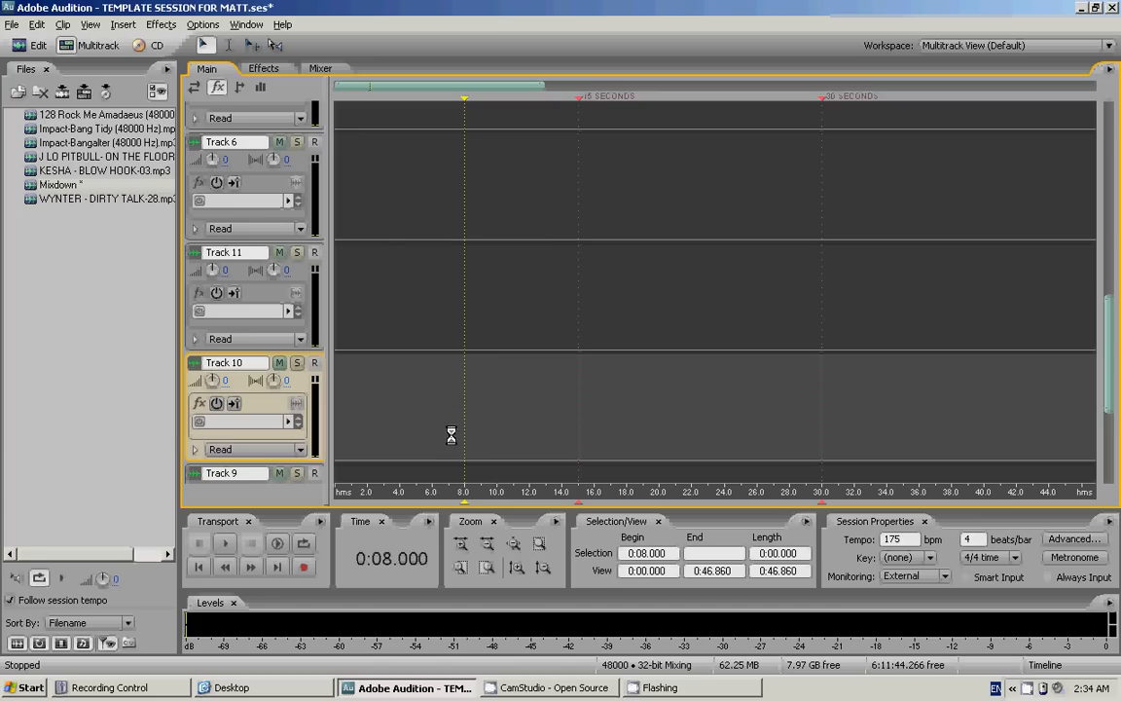
mouse_move(430, 438)
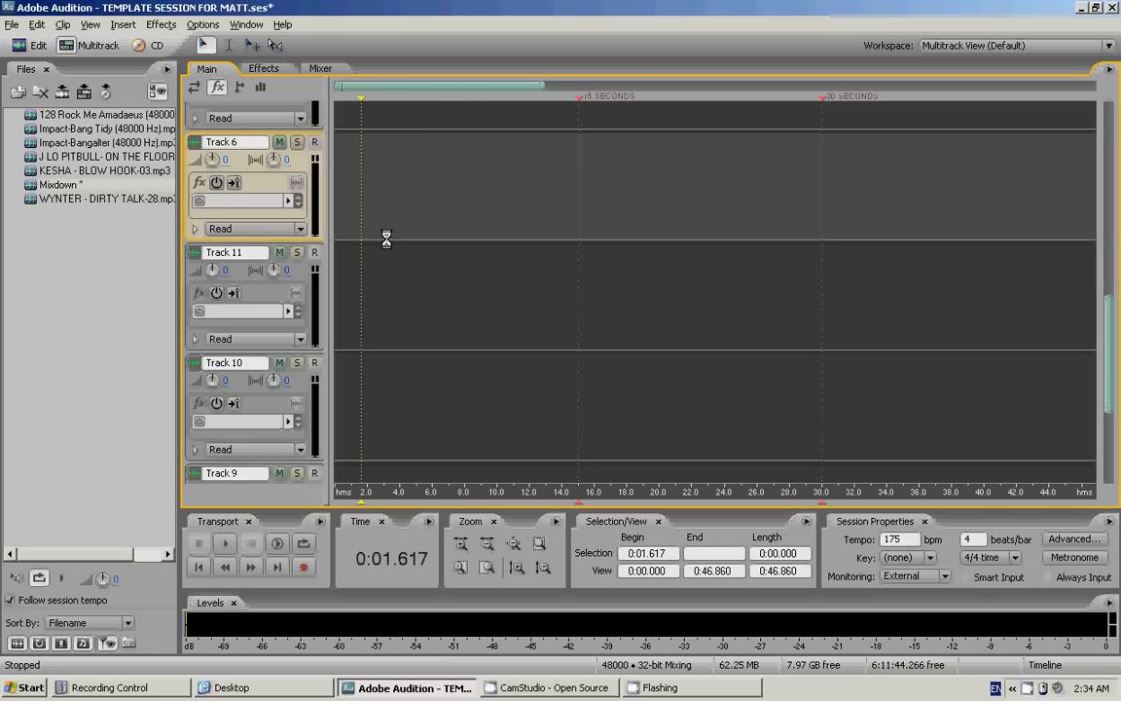
mouse_move(408, 230)
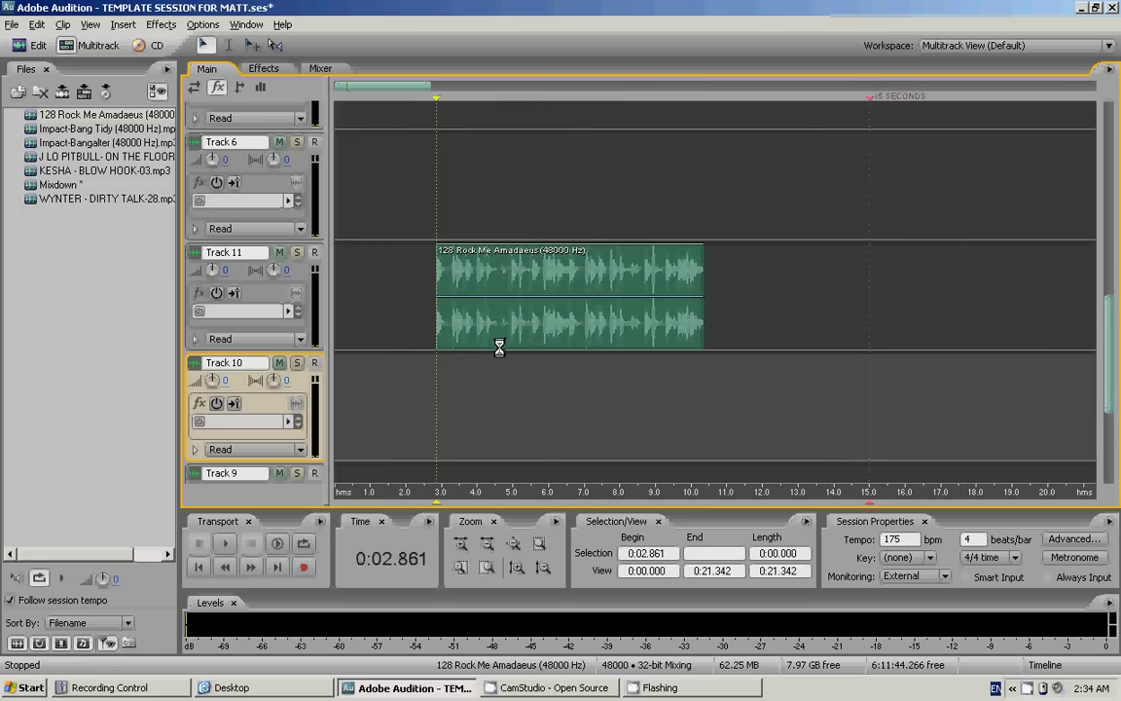
Loop the '128 Rock Me Amadeus' clip on Track 11 out to about 0:23
click(223, 544)
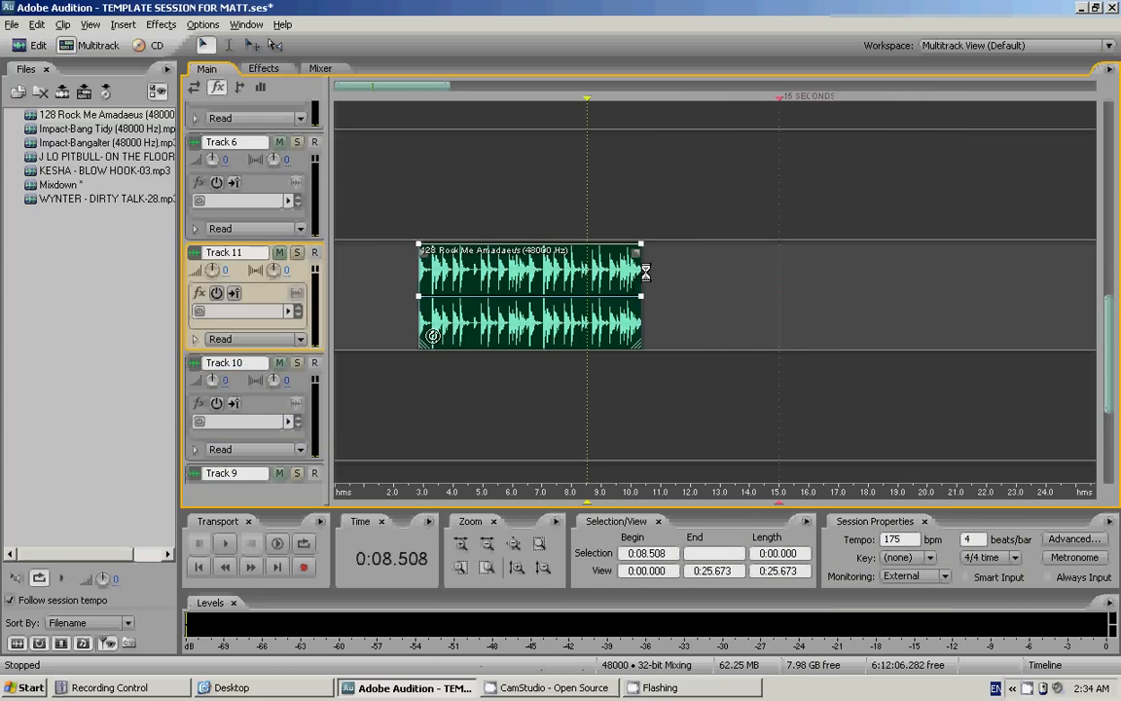
drag(642, 292, 1012, 292)
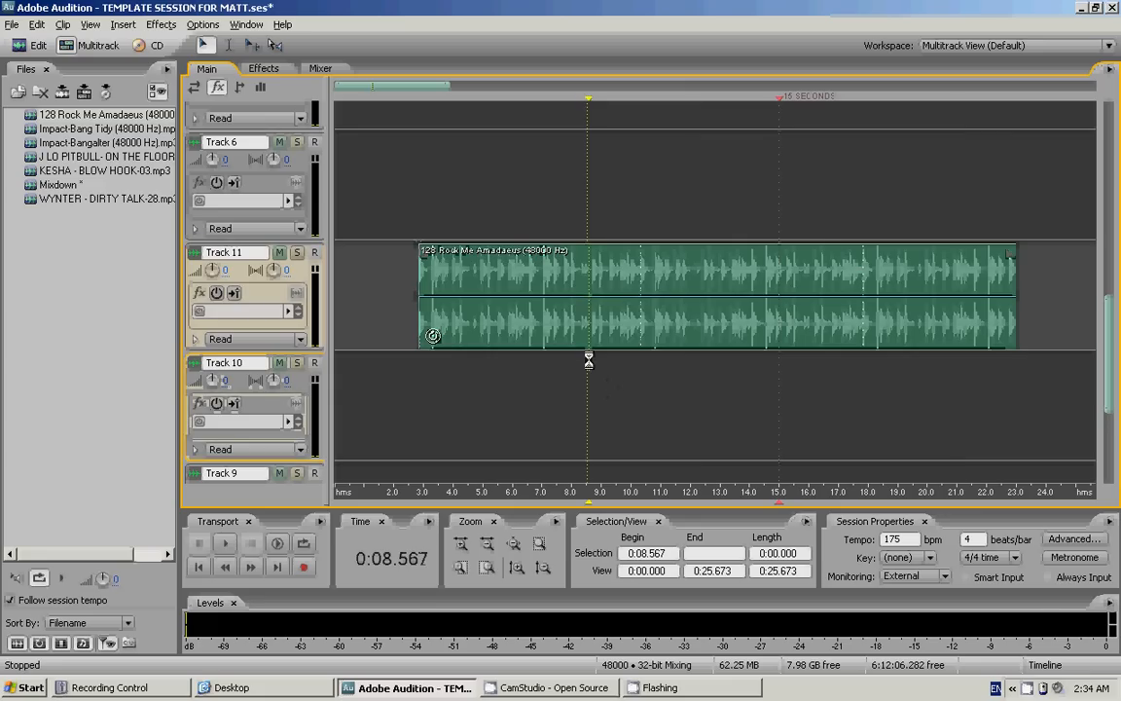
click(224, 546)
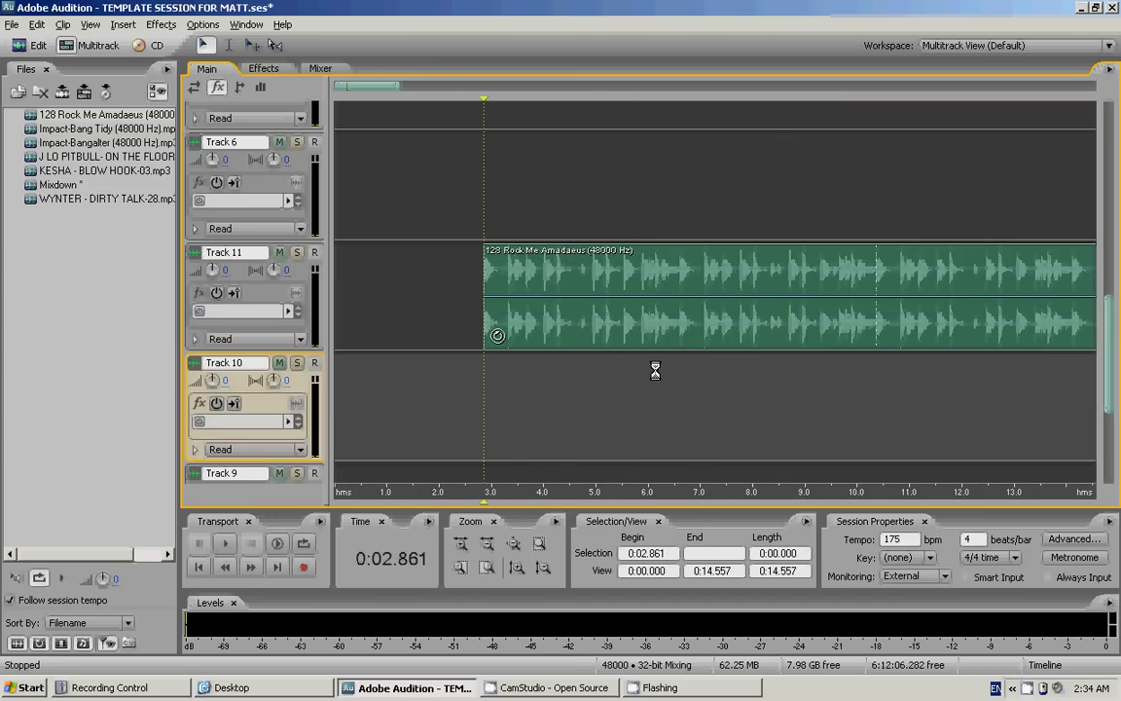
Place 'WYNTER - DIRTY TALK-28' on Track 11 starting near 0:29, after the beat
click(224, 543)
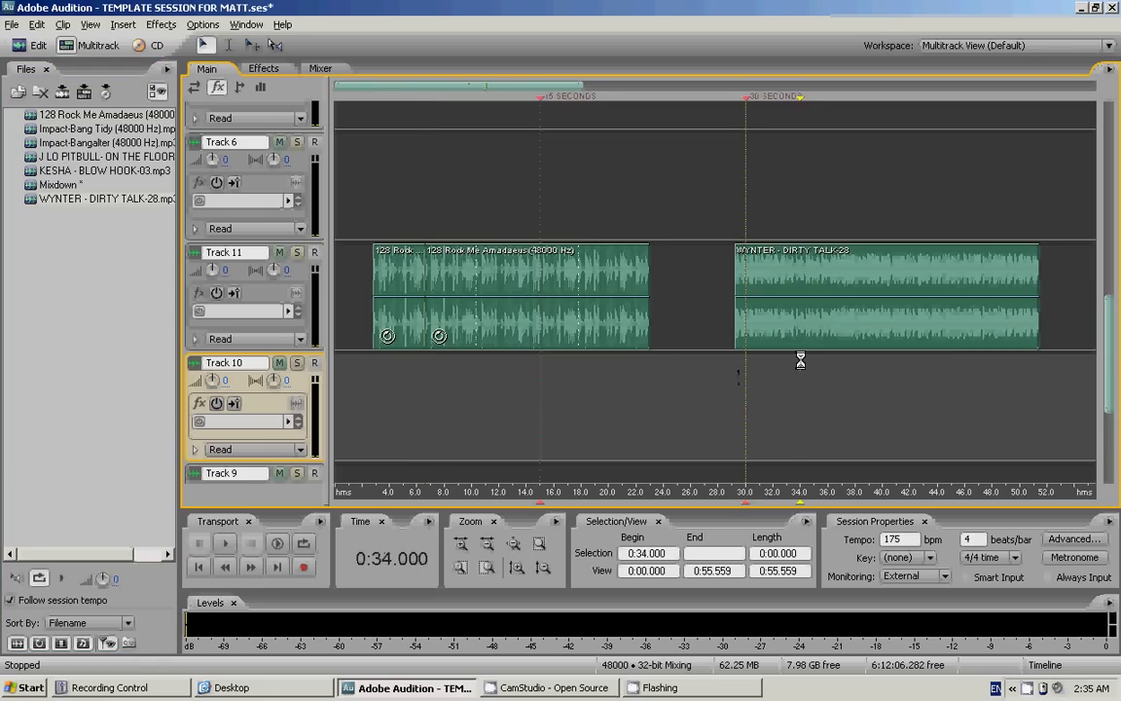
Trim the WYNTER vocal's start to about 0:36.75 and split it at the playhead
click(224, 544)
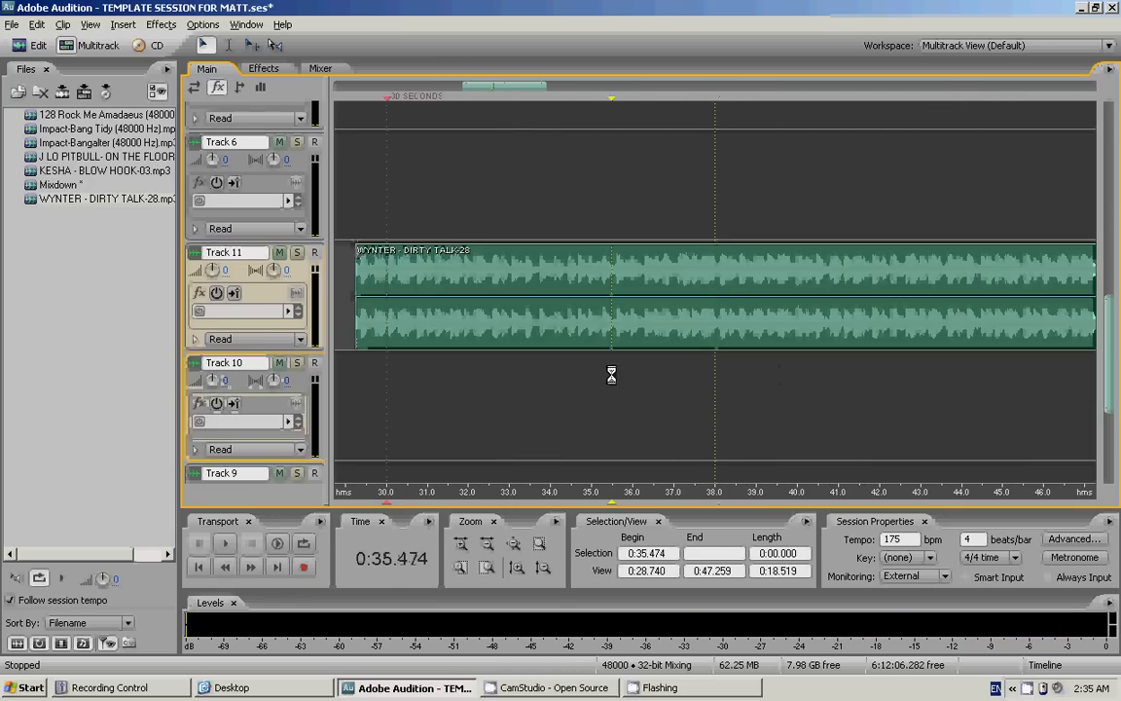
click(224, 544)
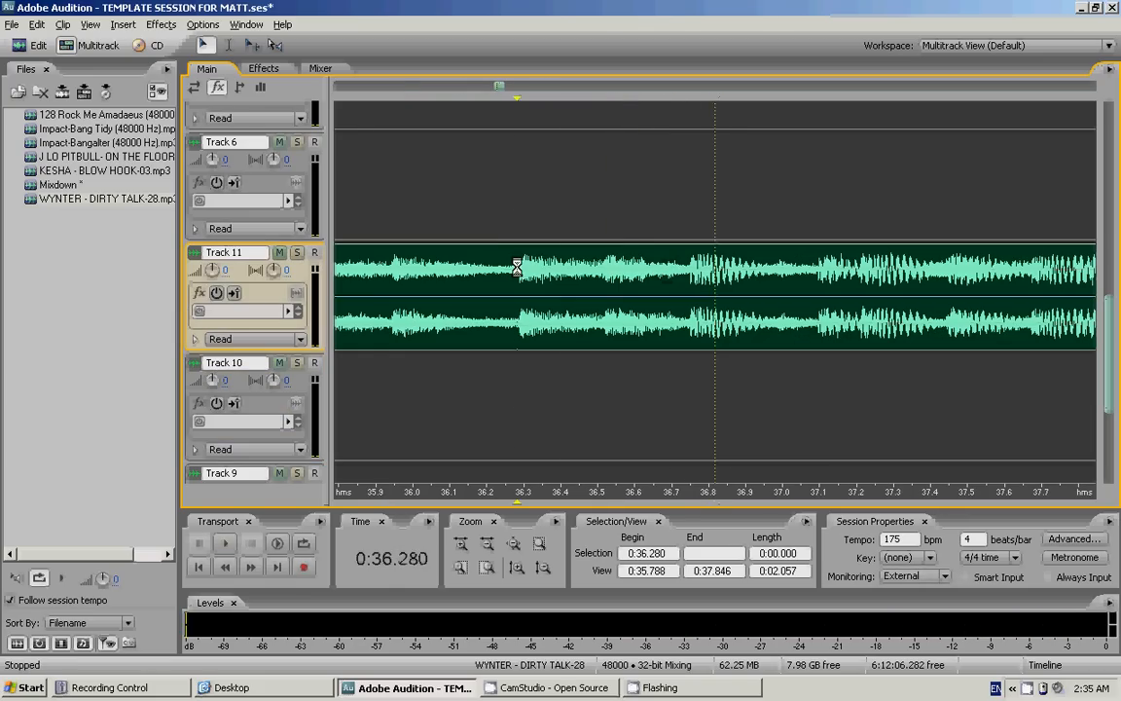
click(686, 265)
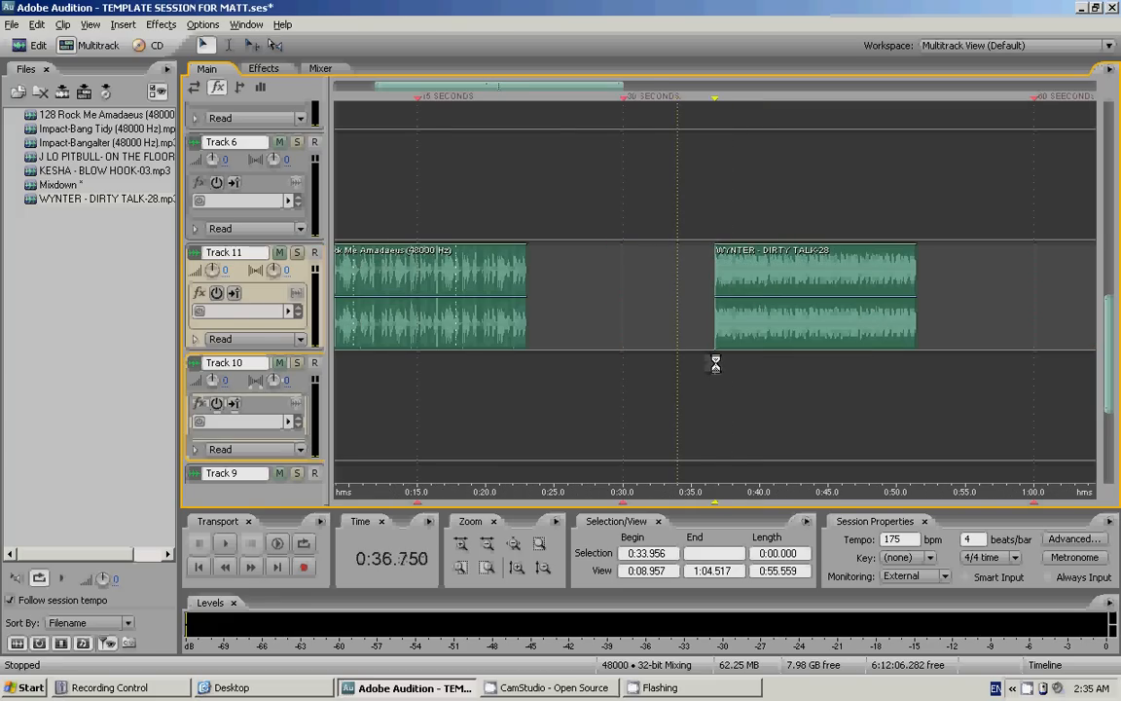
click(223, 544)
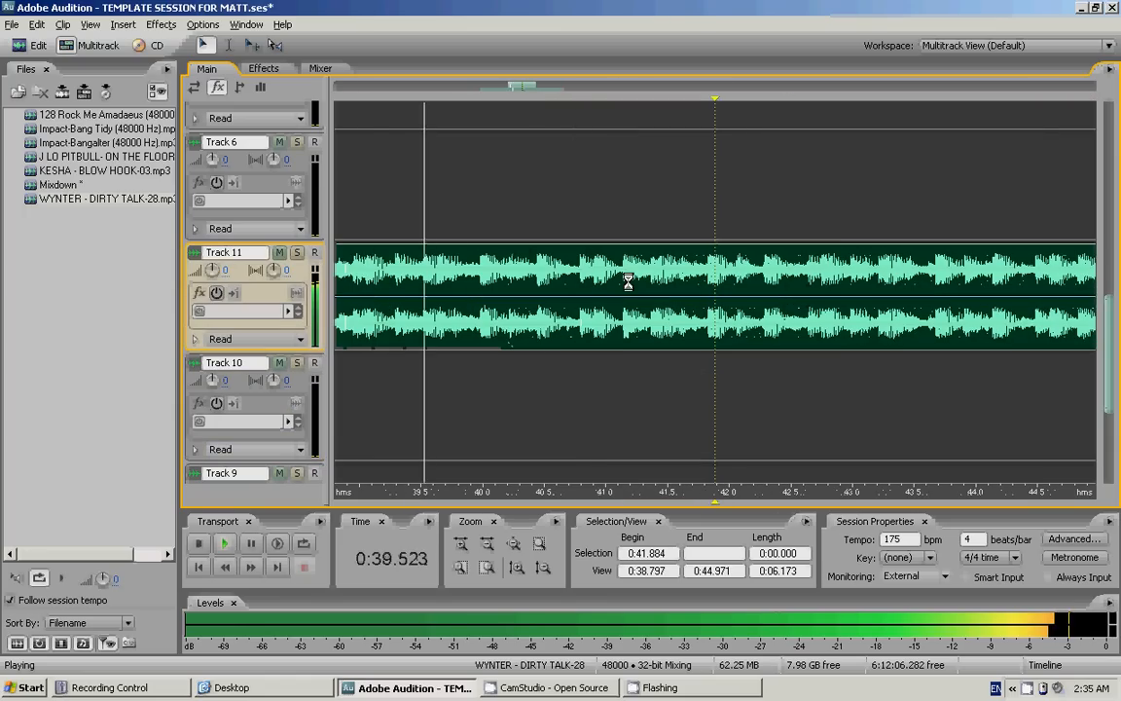
click(198, 544)
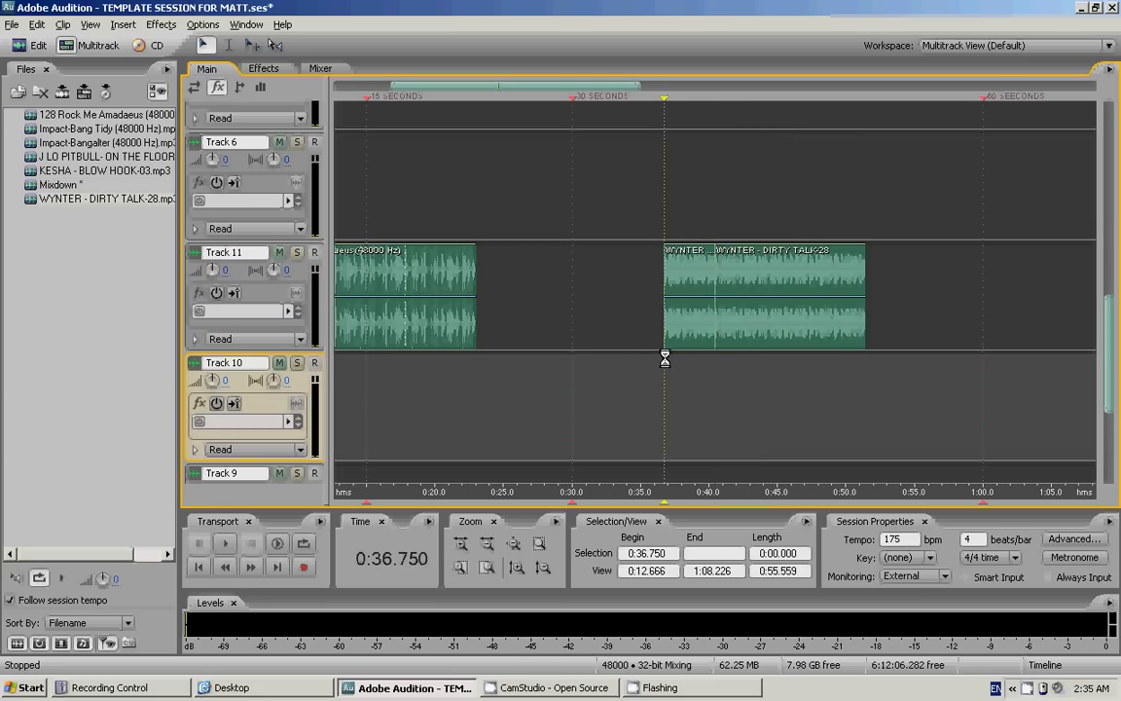
Audition the edit and place a Track 10 clip ending near 6.55 seconds
click(224, 543)
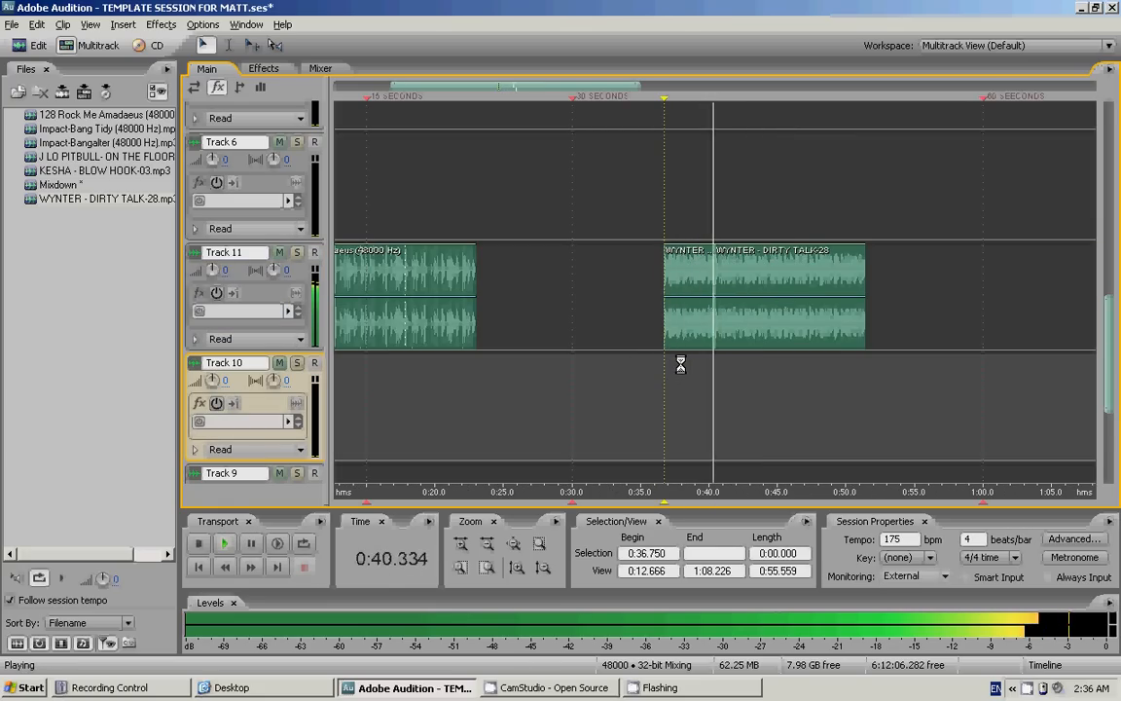
click(198, 543)
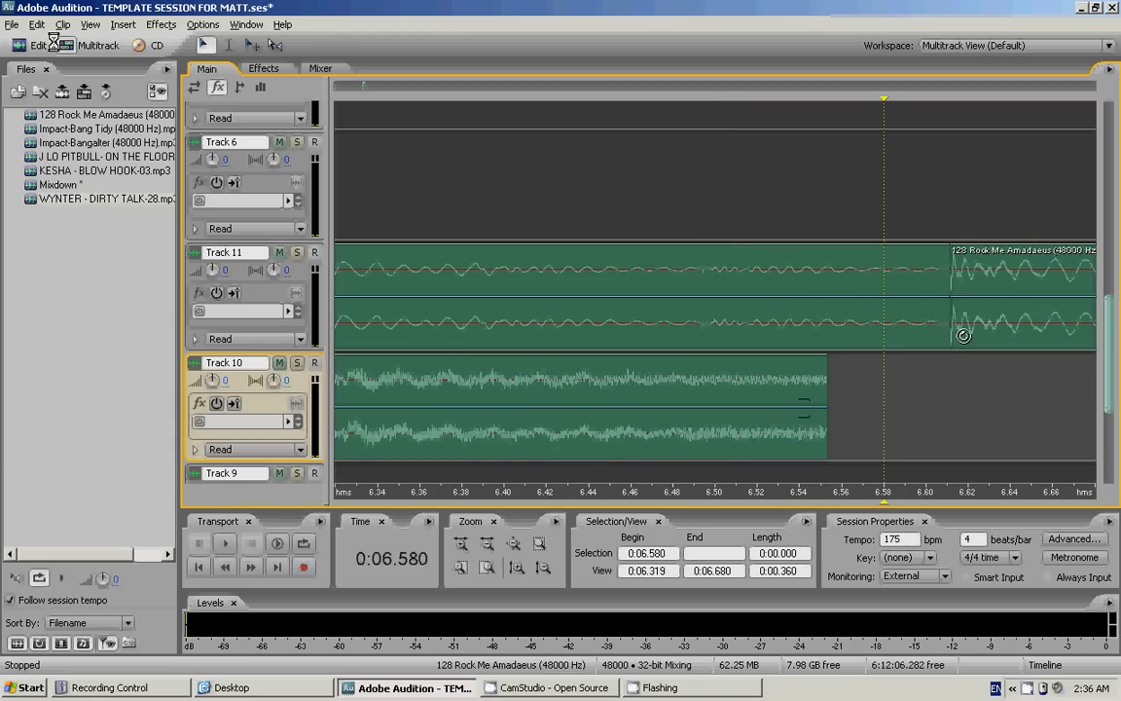
Insert 'KESHA - BLOW HOOK-03.mp3' onto Track 10 around 25.3 to 30.8 seconds
click(141, 24)
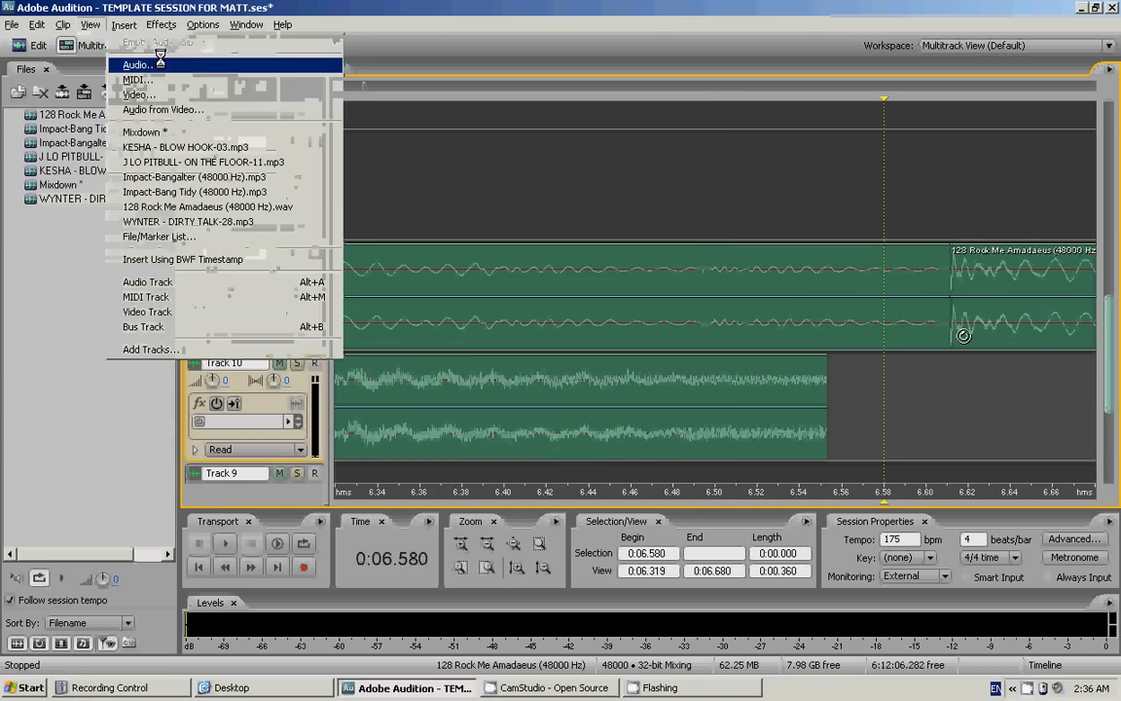
click(90, 26)
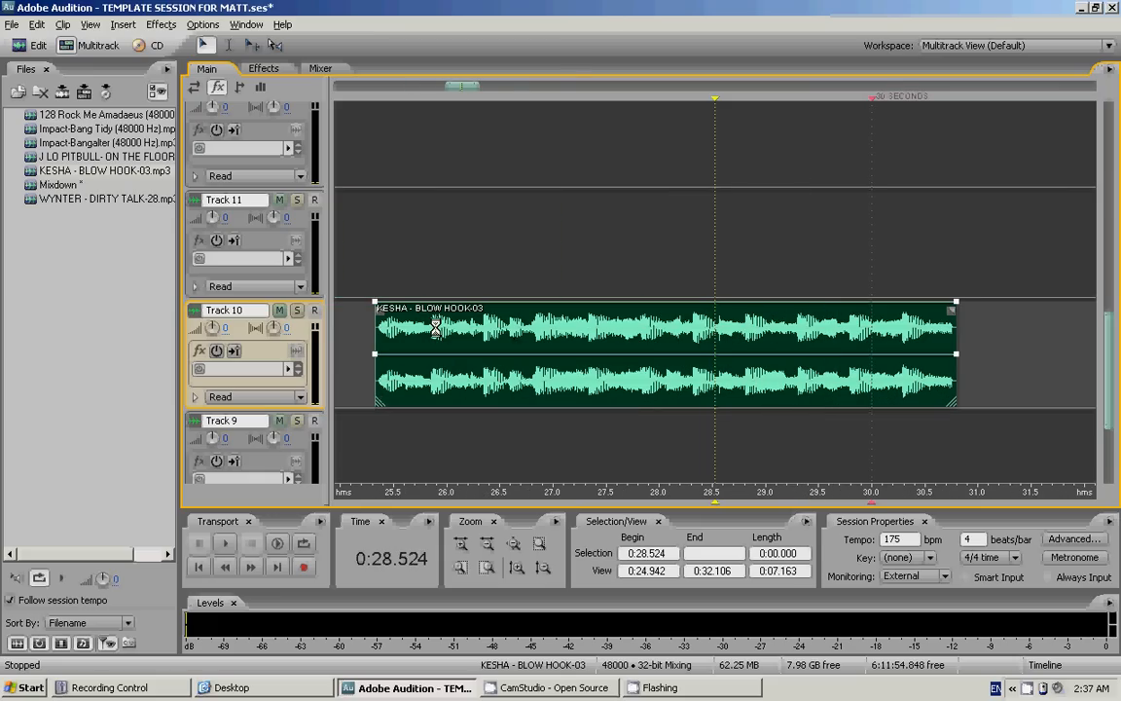
Split the KESHA hook at about 26.9 and 28.5 seconds and audition the result
click(438, 321)
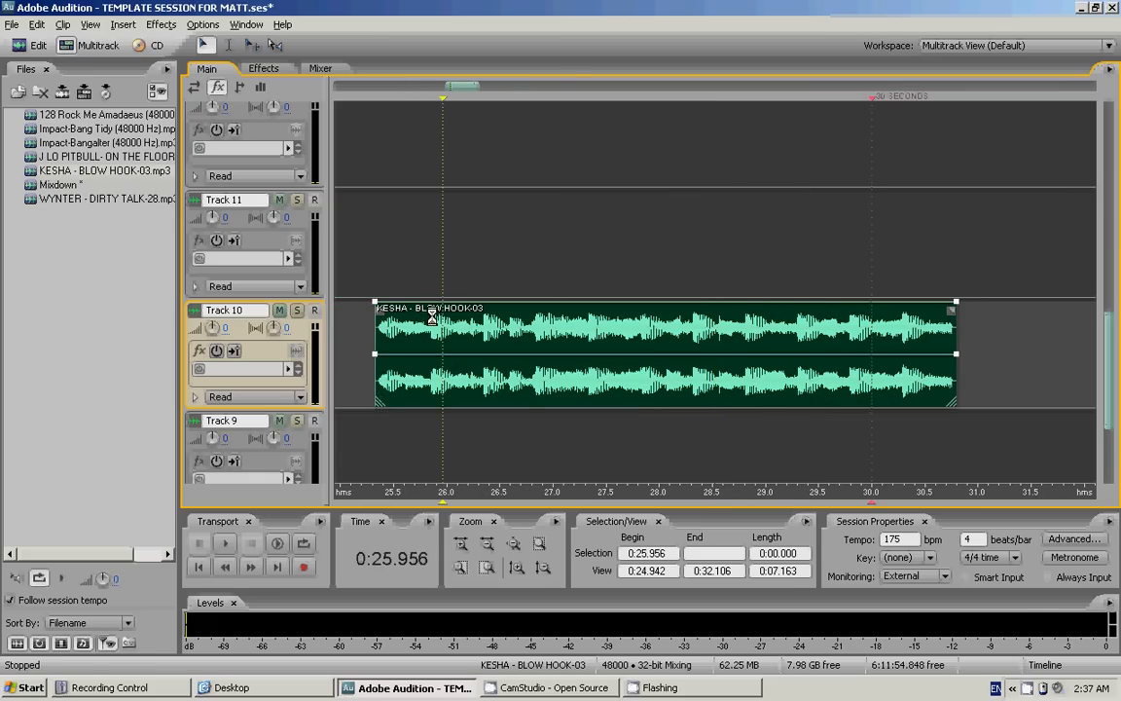
click(224, 544)
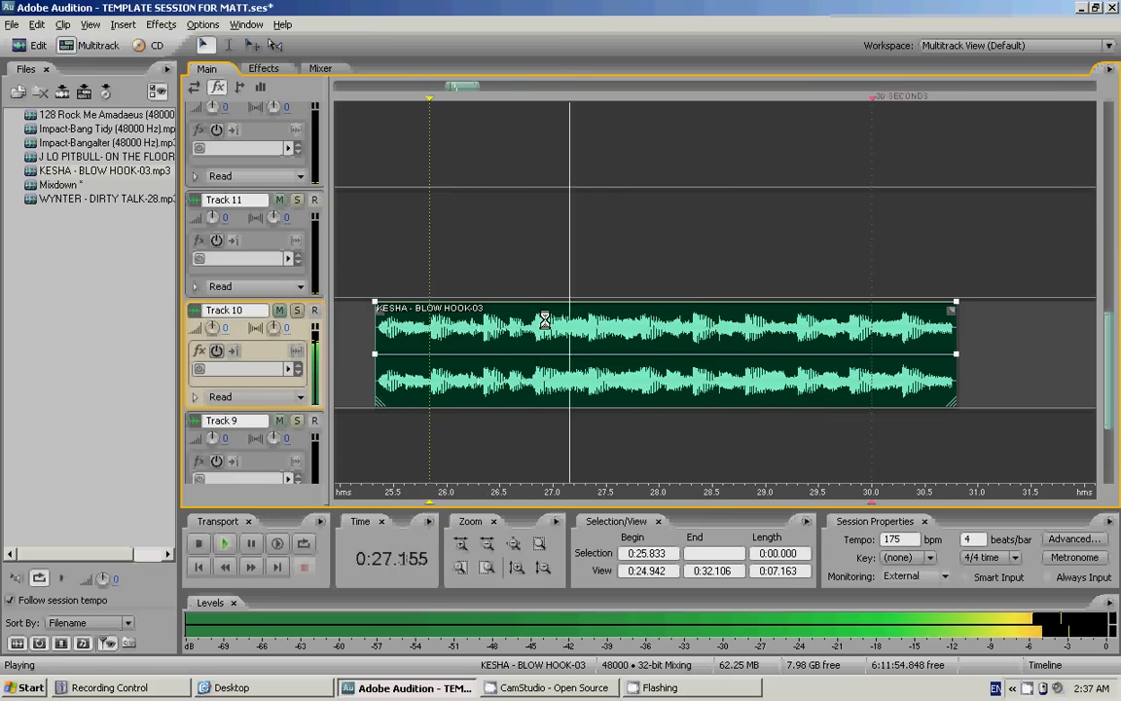
click(197, 543)
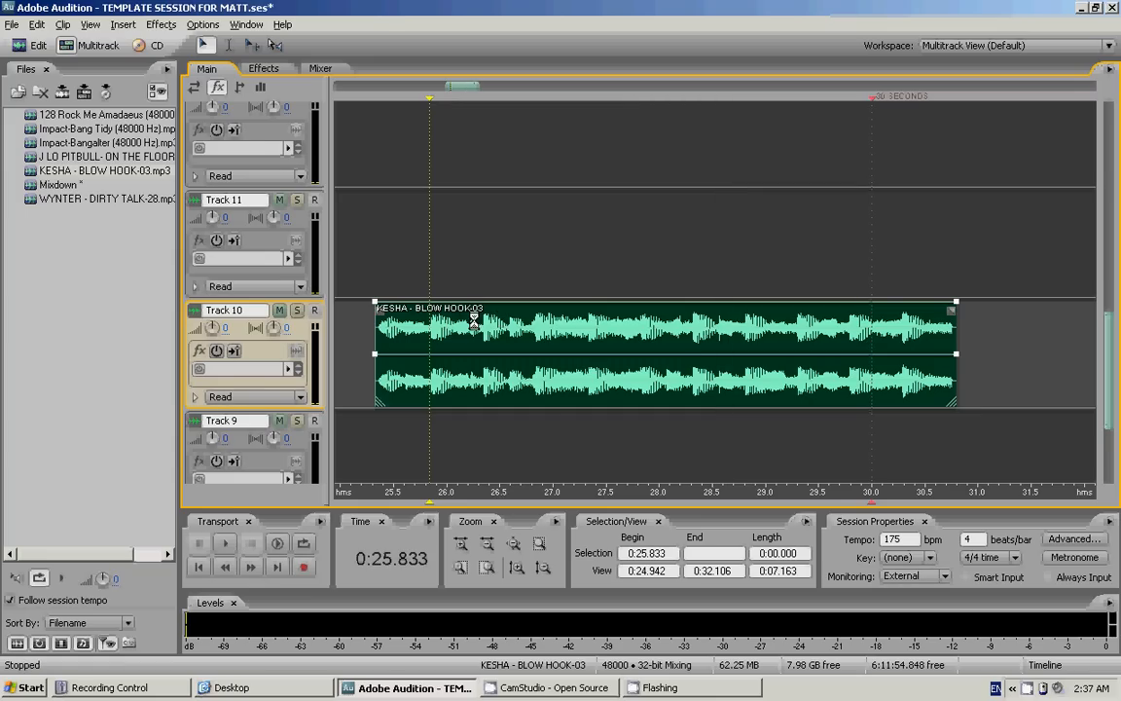
click(223, 543)
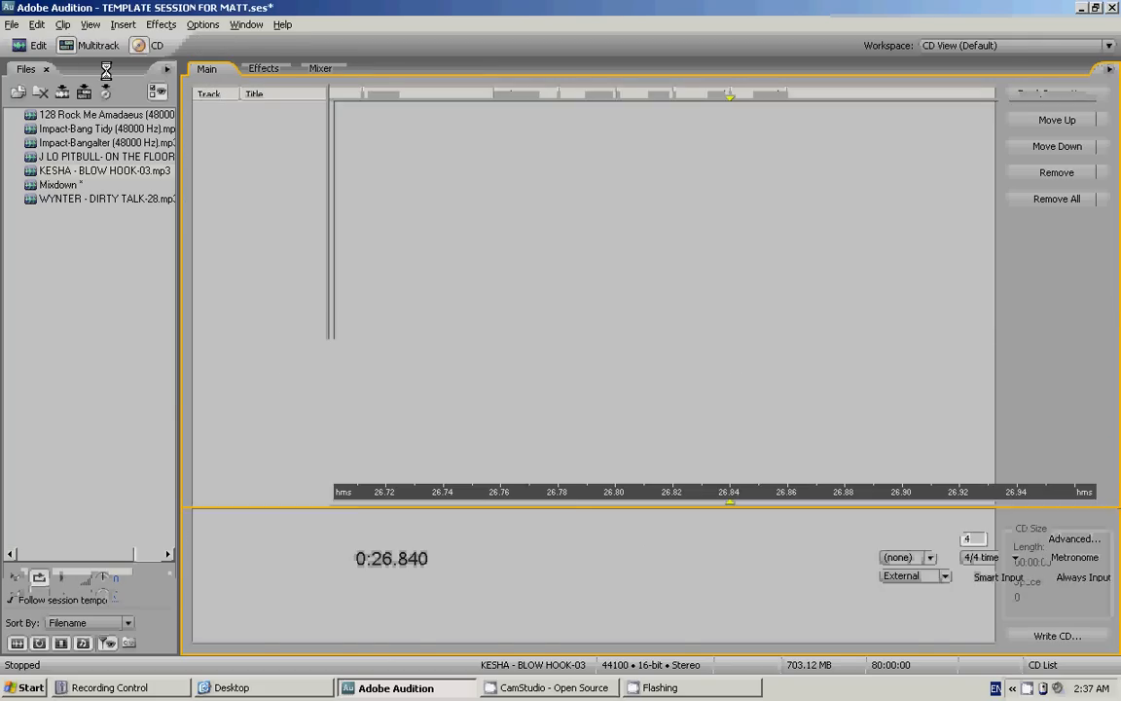
click(96, 45)
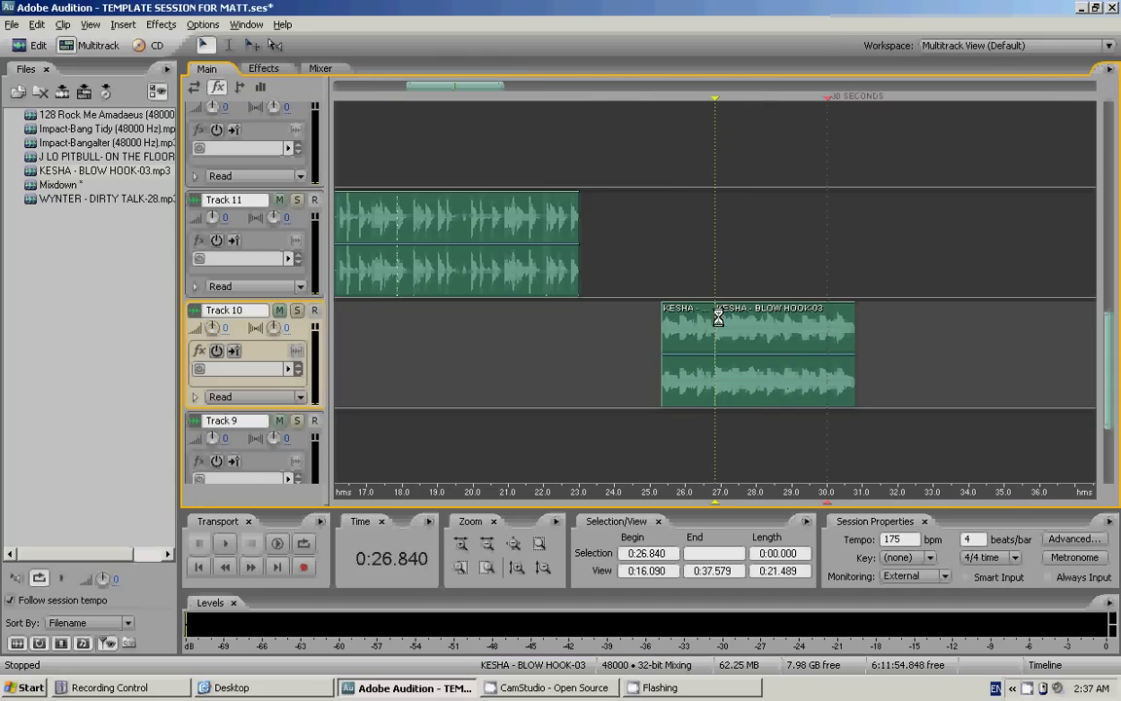
click(224, 543)
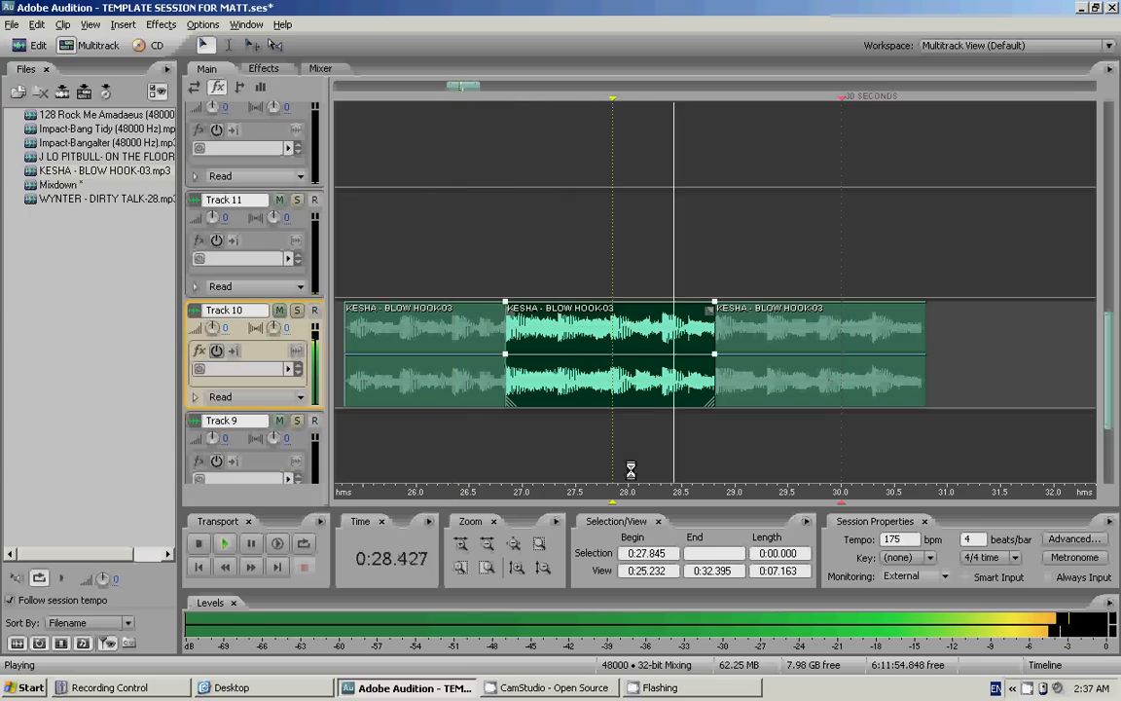
click(199, 543)
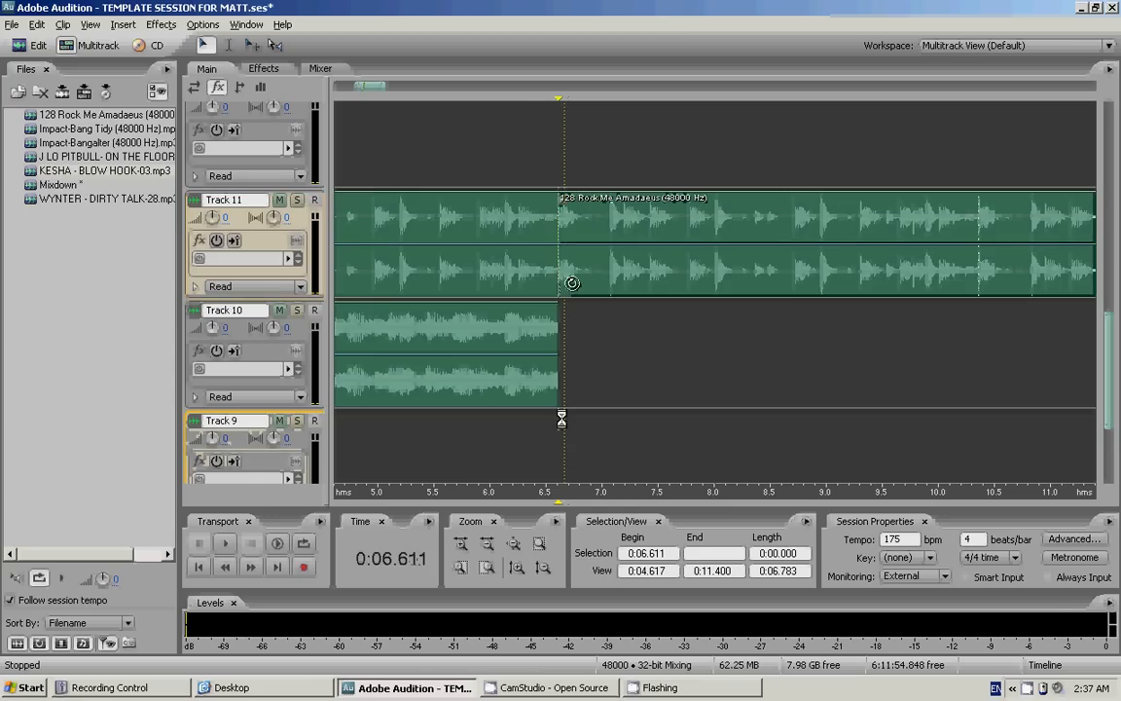
Align a KESHA - BLOW HOOK-03 clip on Track 9 from about 6.6 to 8.5 seconds
click(225, 543)
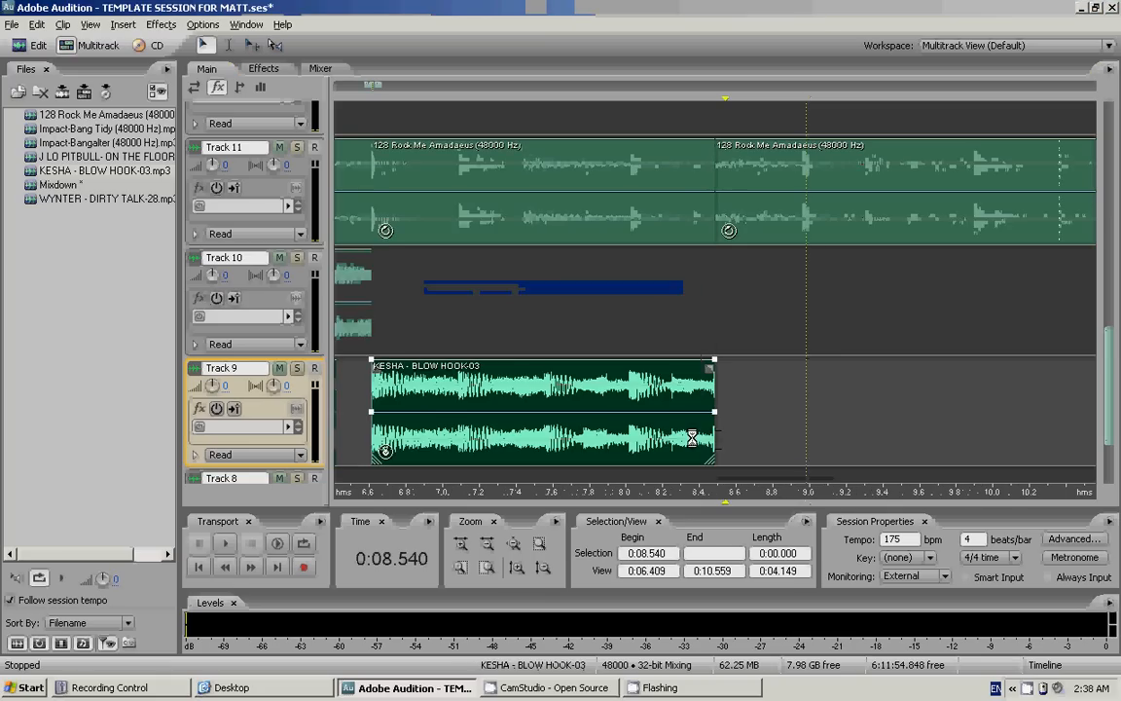
Give the Track 10 'WYNTER - DIRTY TALK-28' clip a linear fade-out and zoom out
click(224, 544)
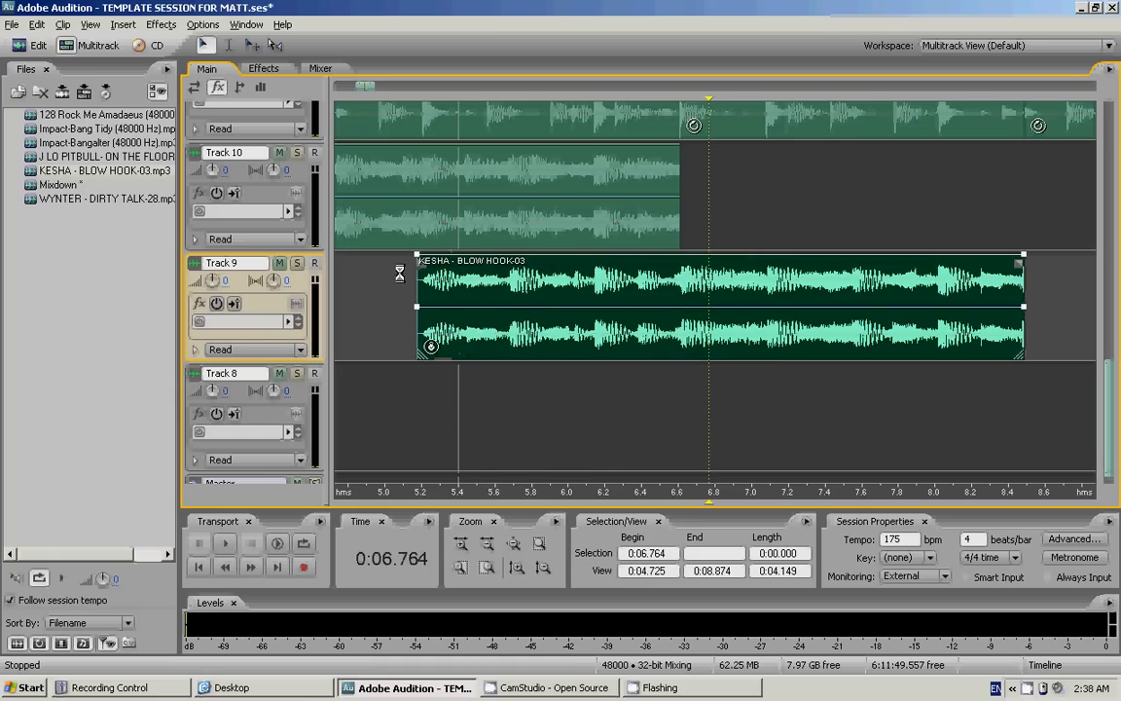
click(223, 544)
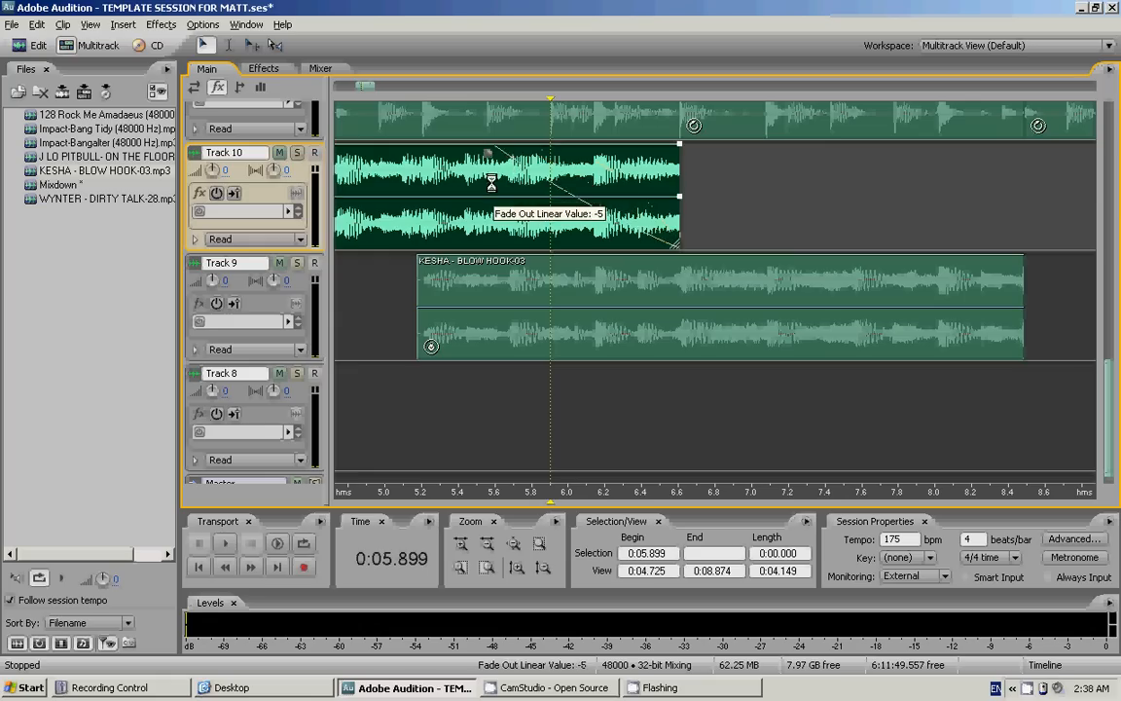
click(223, 543)
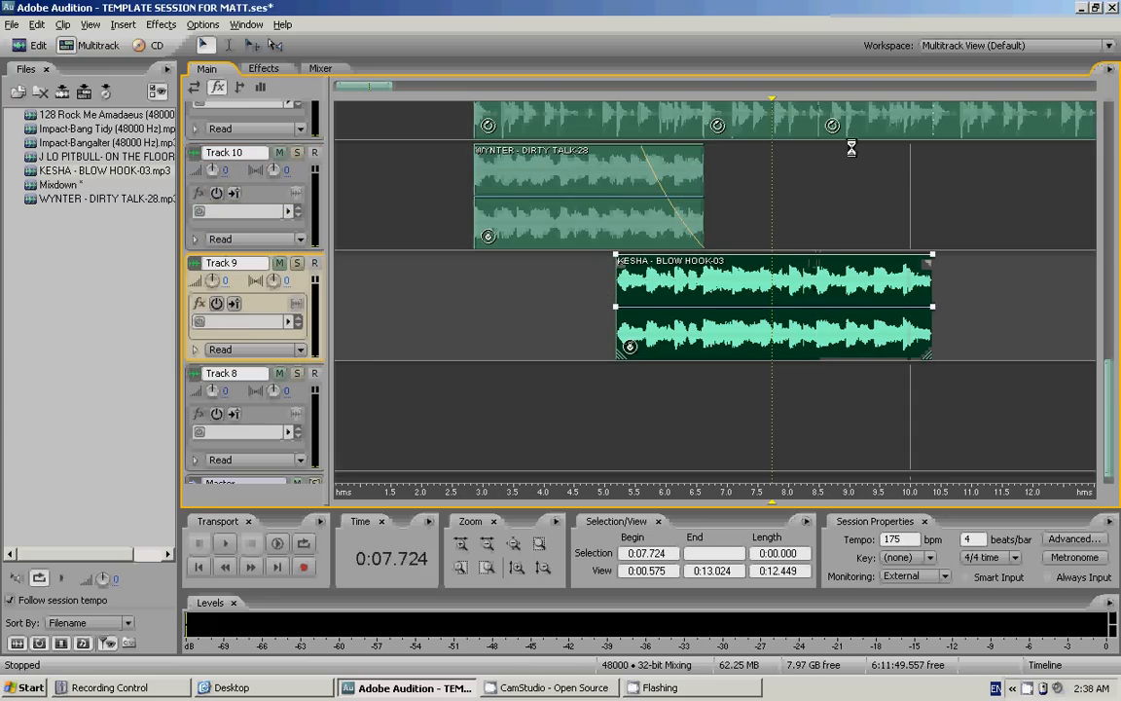
click(223, 545)
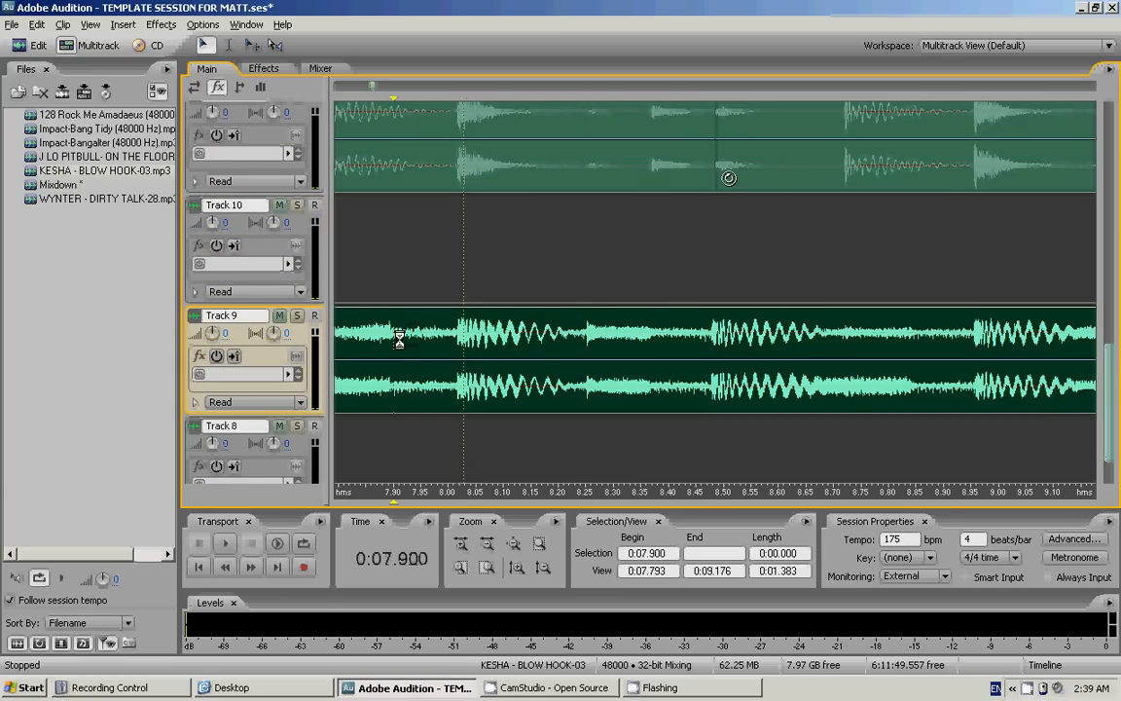
Play the Track 9 hook, then split and copy short slices after the main phrase
click(224, 543)
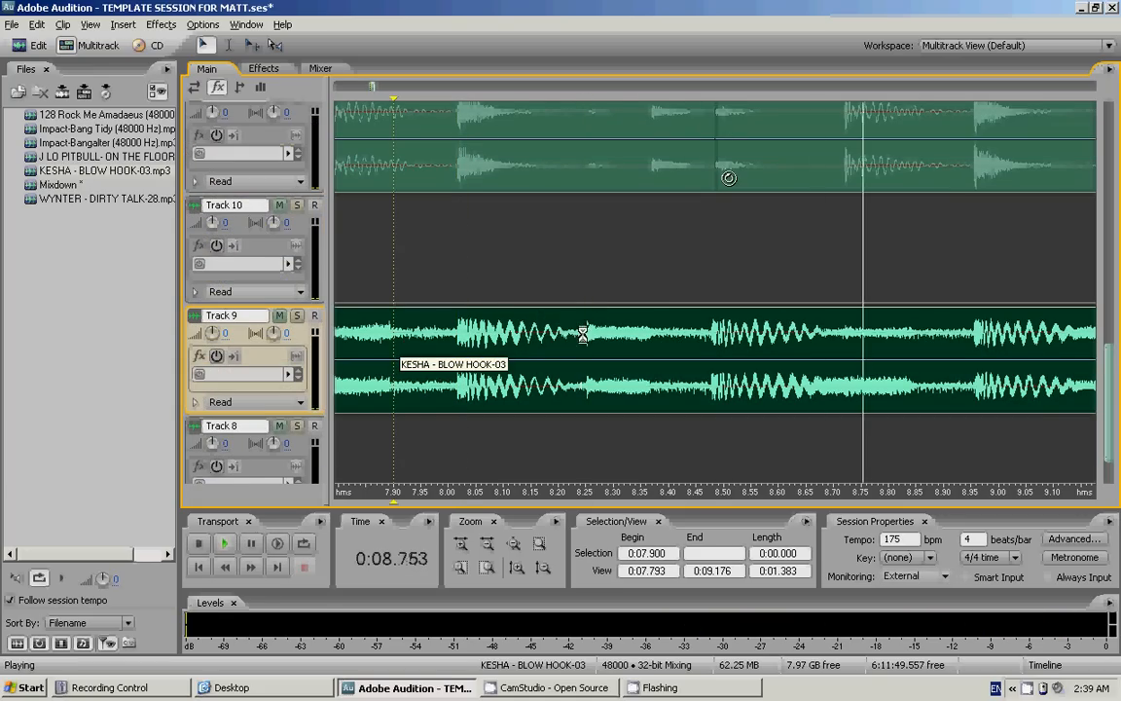
click(197, 545)
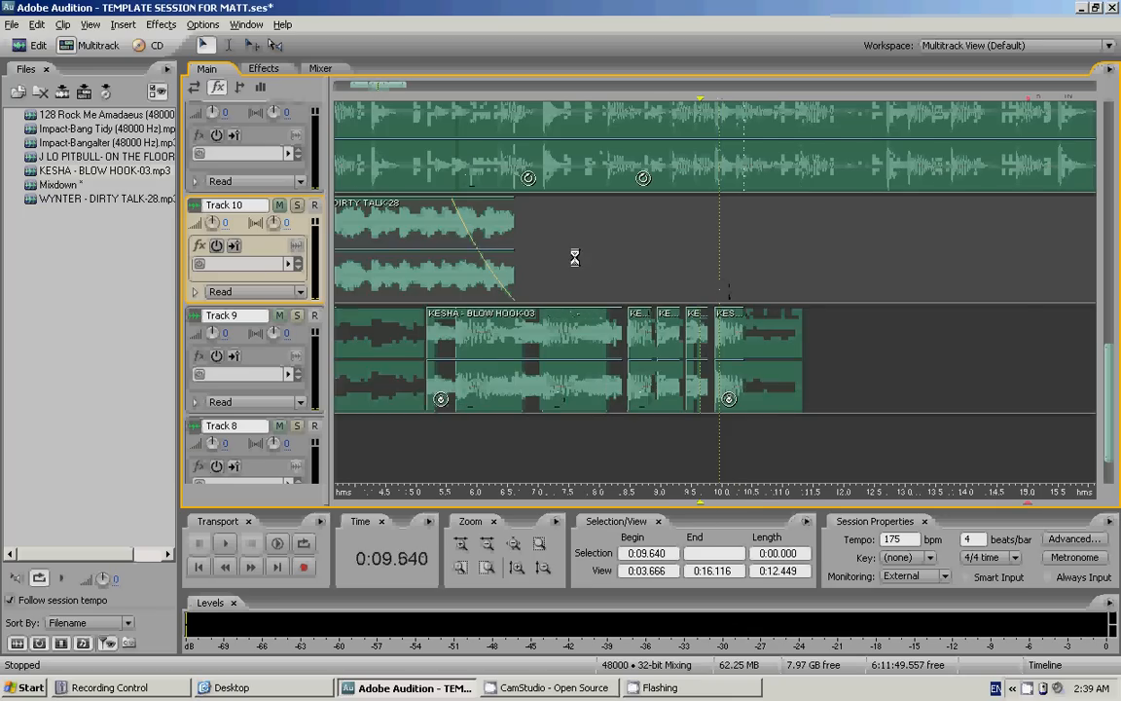
click(496, 321)
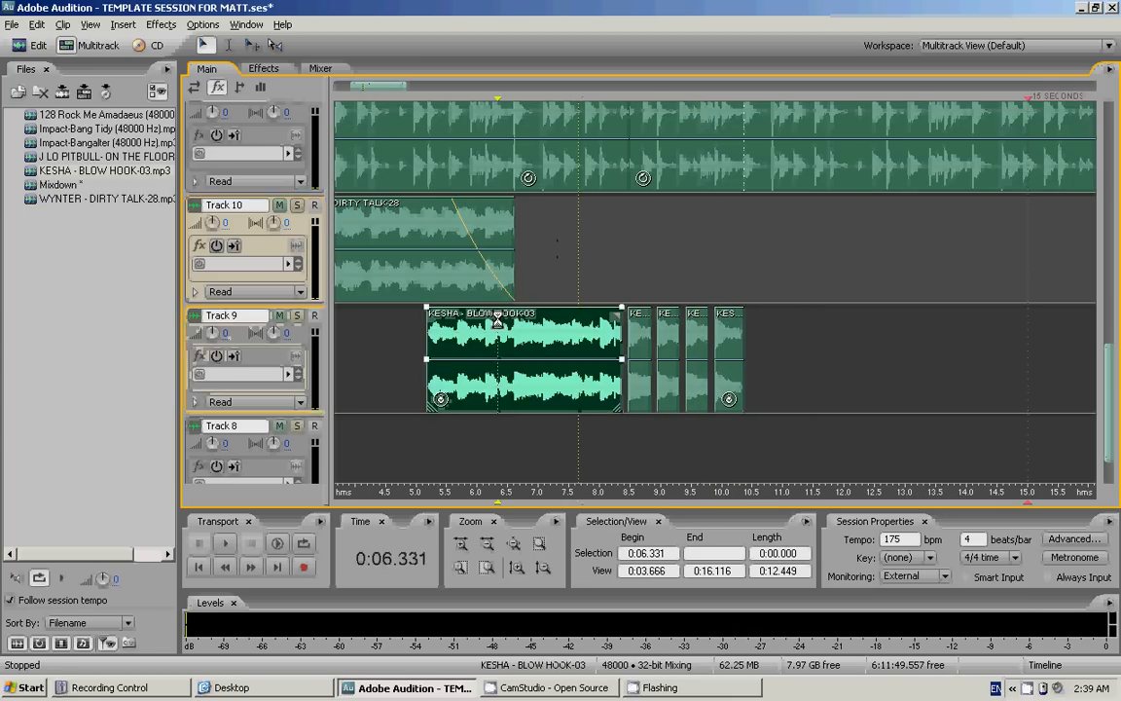
click(224, 545)
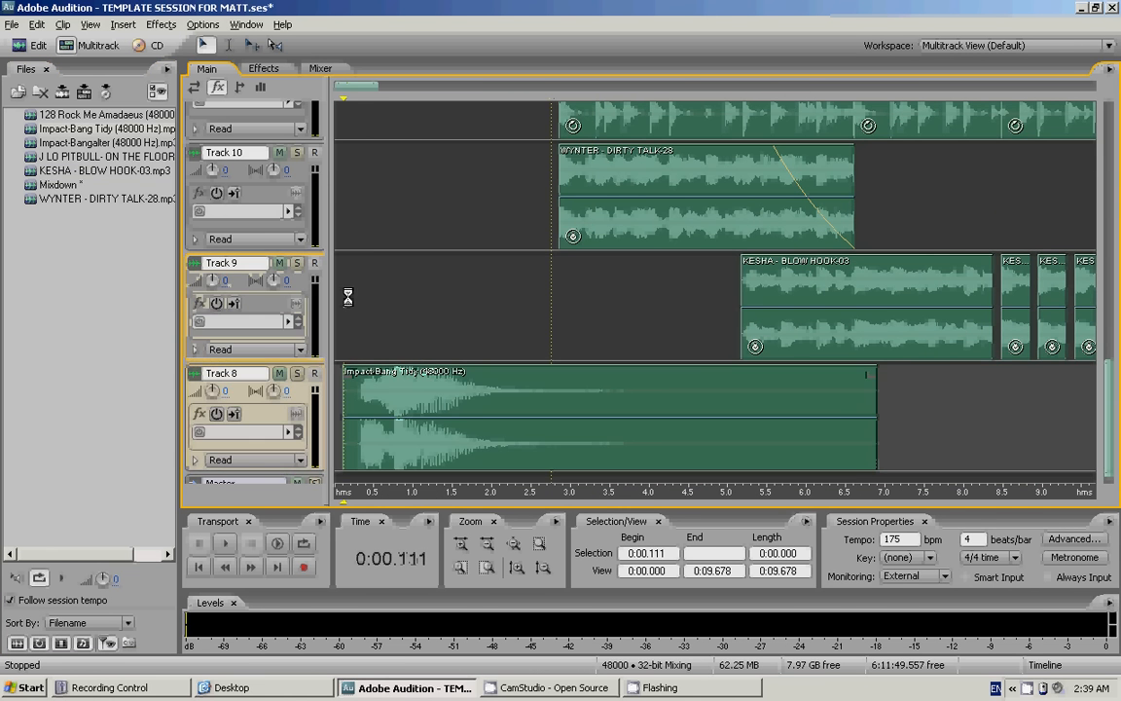
Add Impact-Bang Tidy on Track 8 at -2.8 dB and Impact-Bangalter on Track 10
click(224, 541)
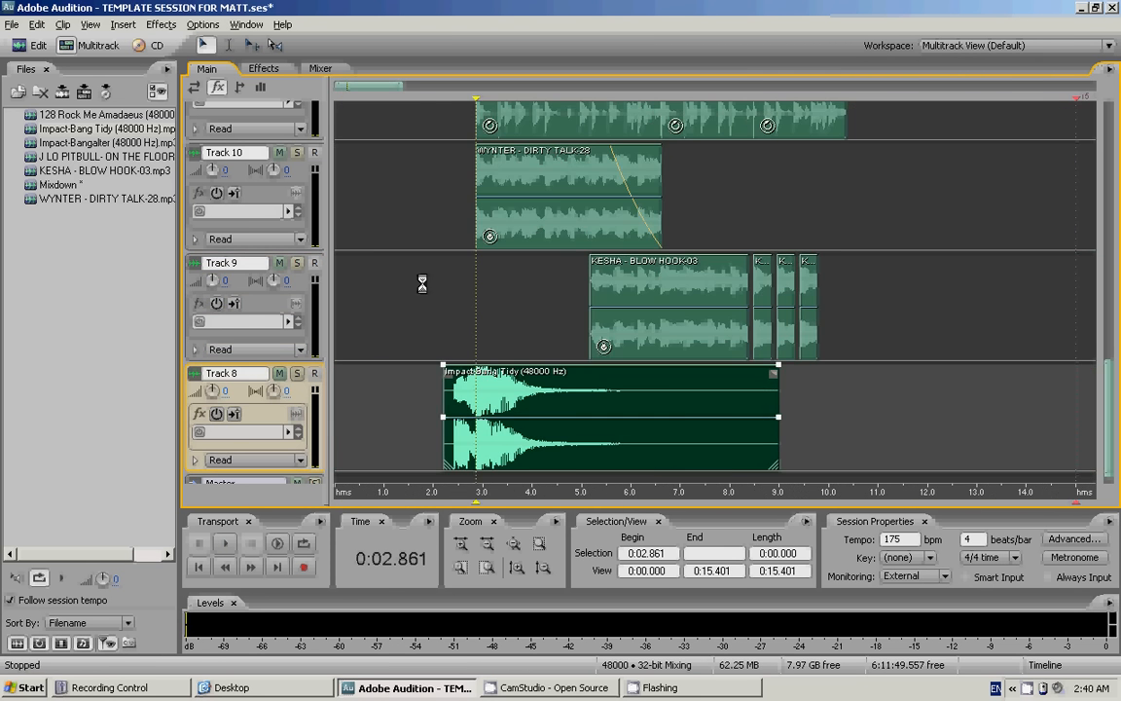
click(224, 544)
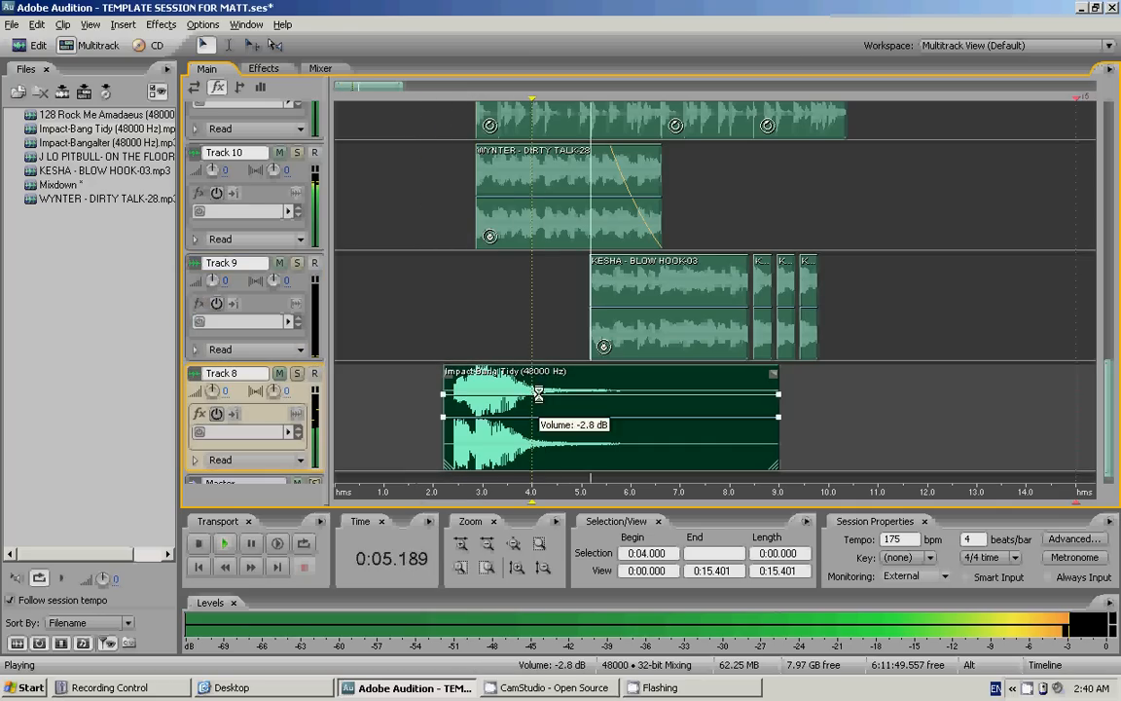
click(148, 46)
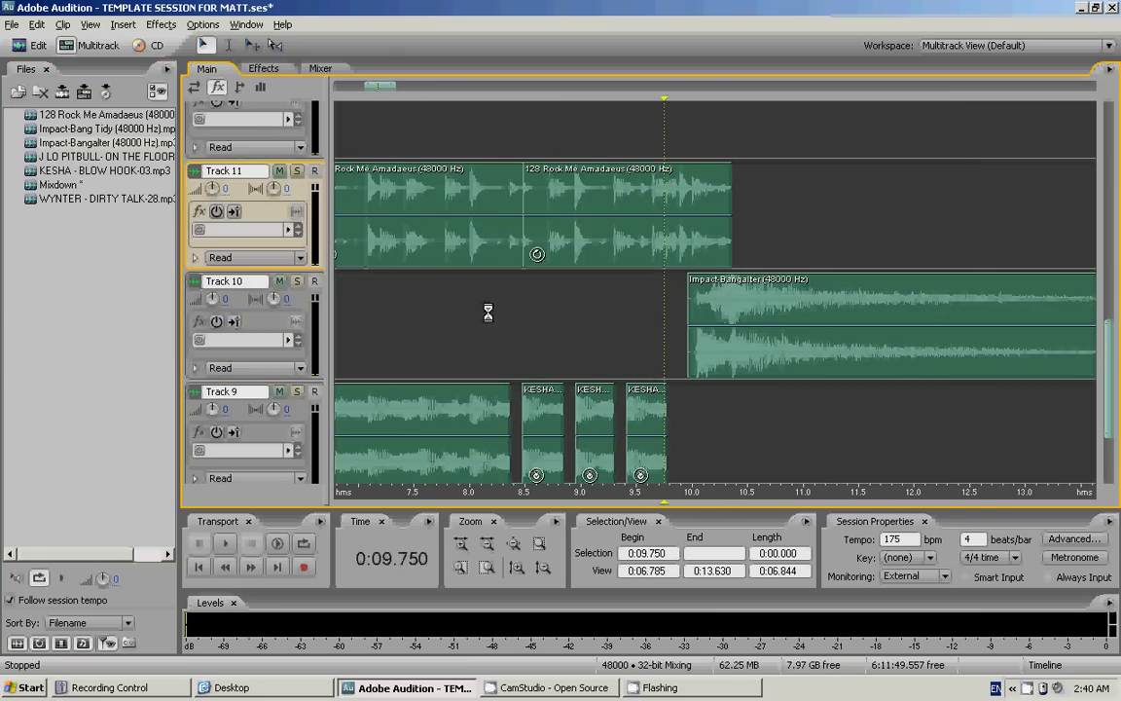
click(224, 543)
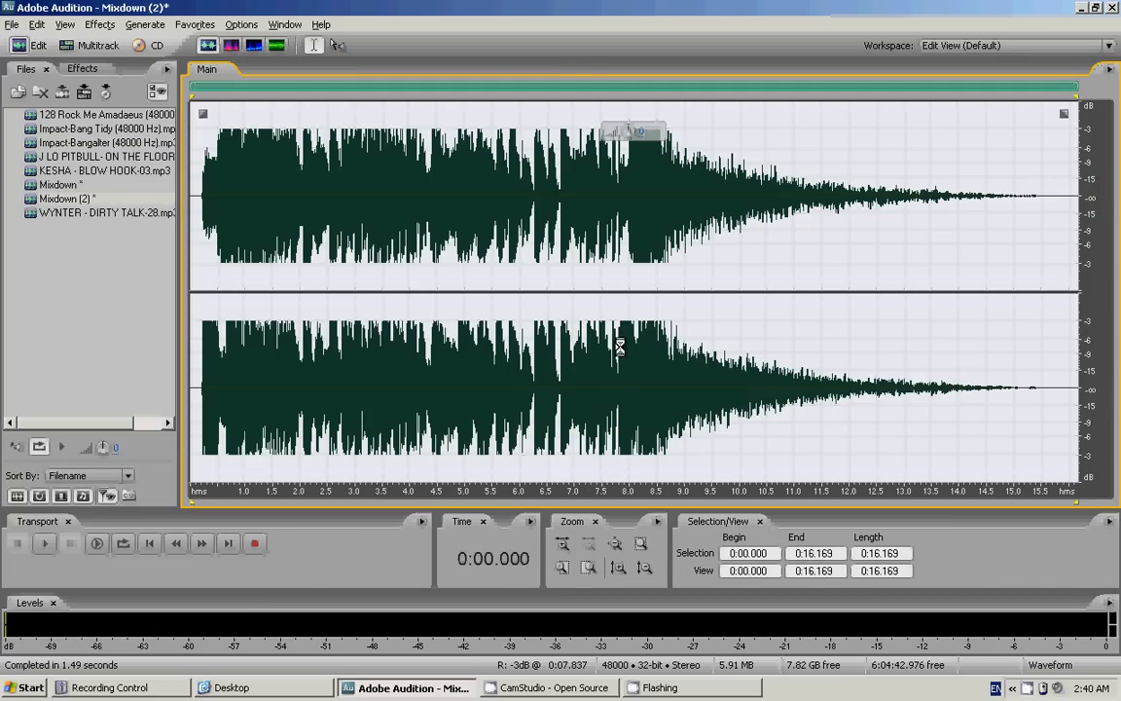
Switch back to the Multitrack session view to see the full arrangement of beat, vocals, stutters and impacts
click(44, 543)
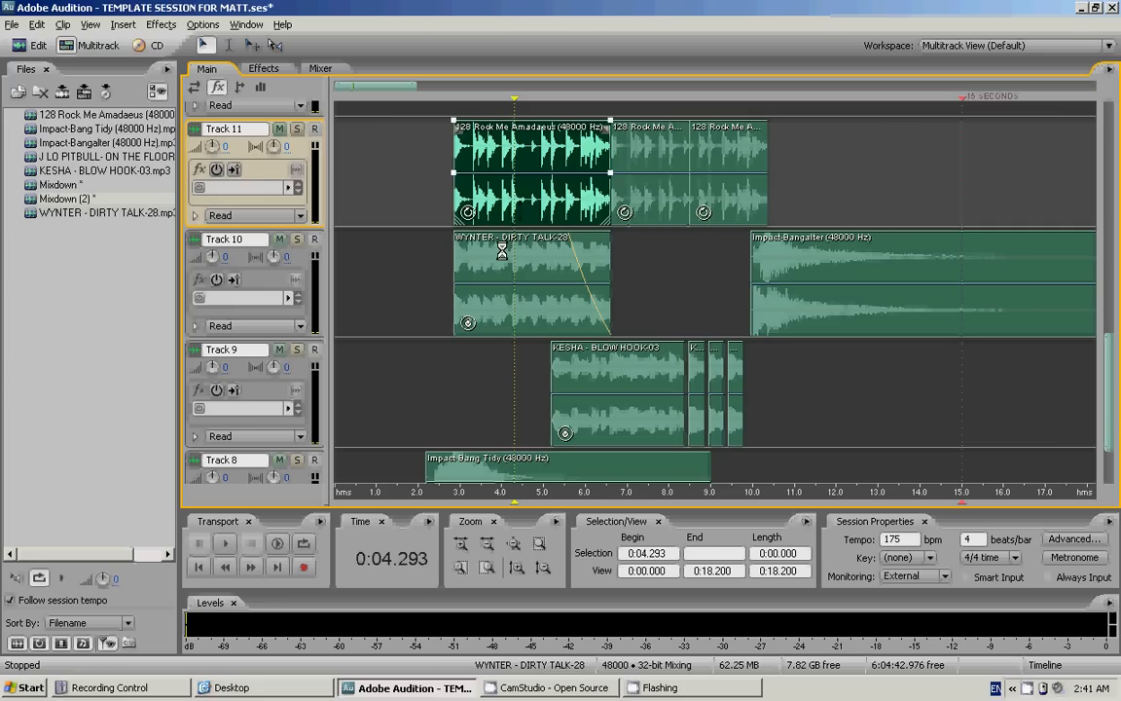
scroll(down, 3)
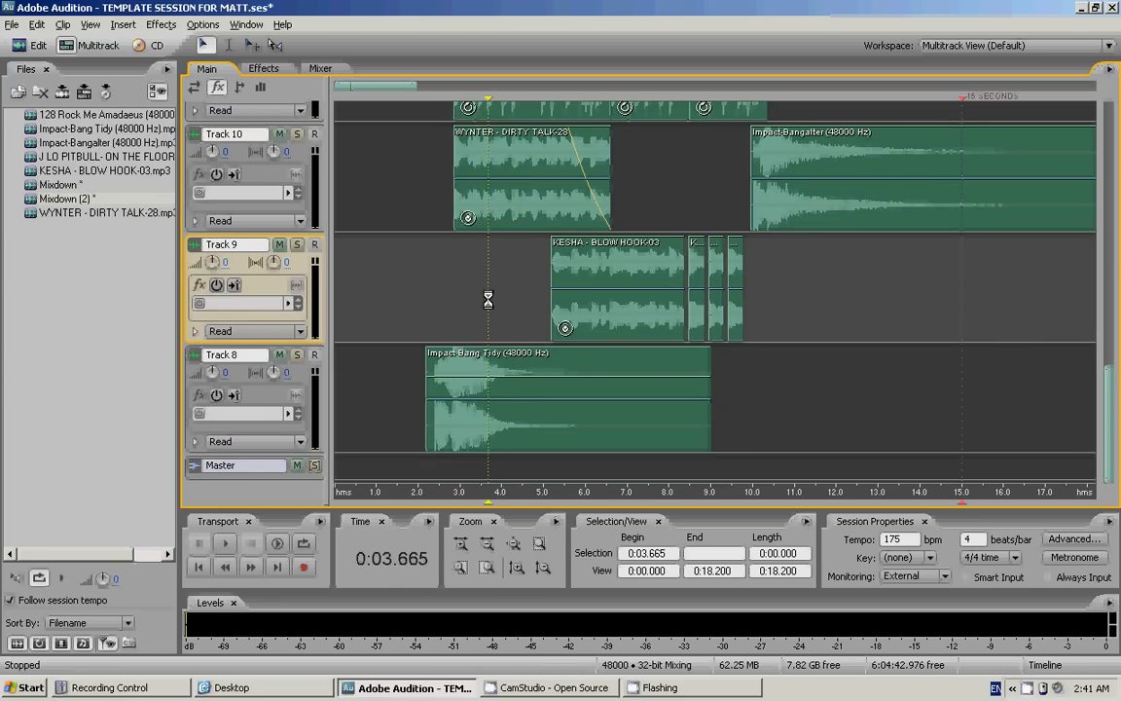
click(564, 409)
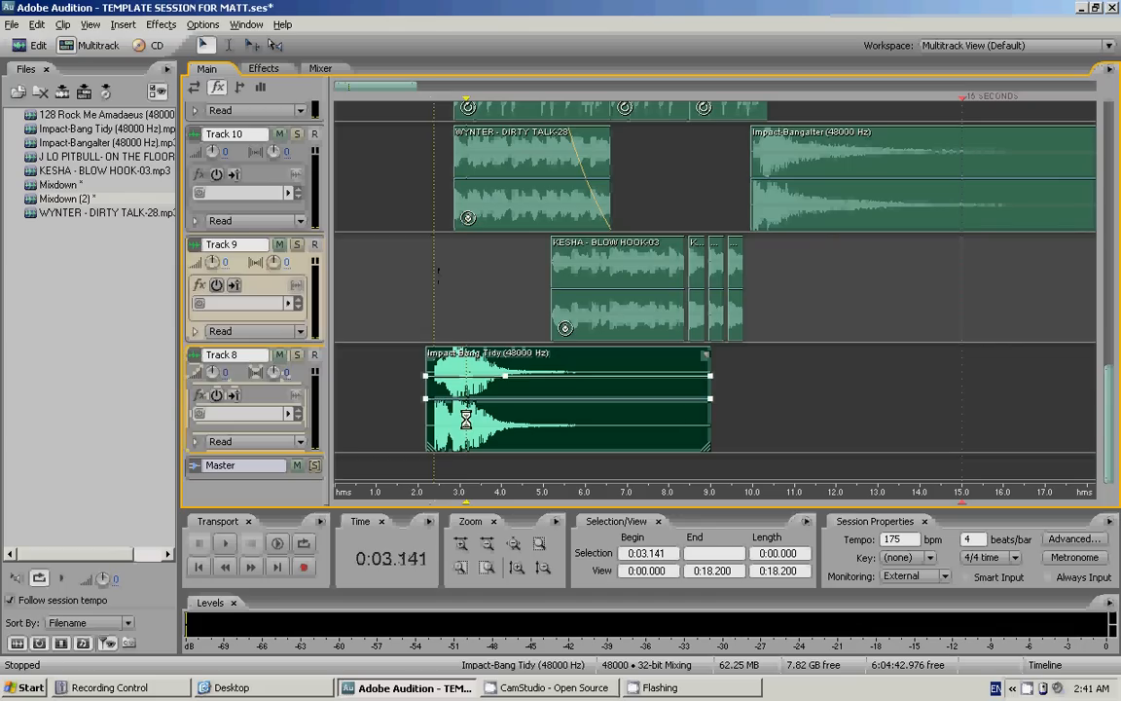